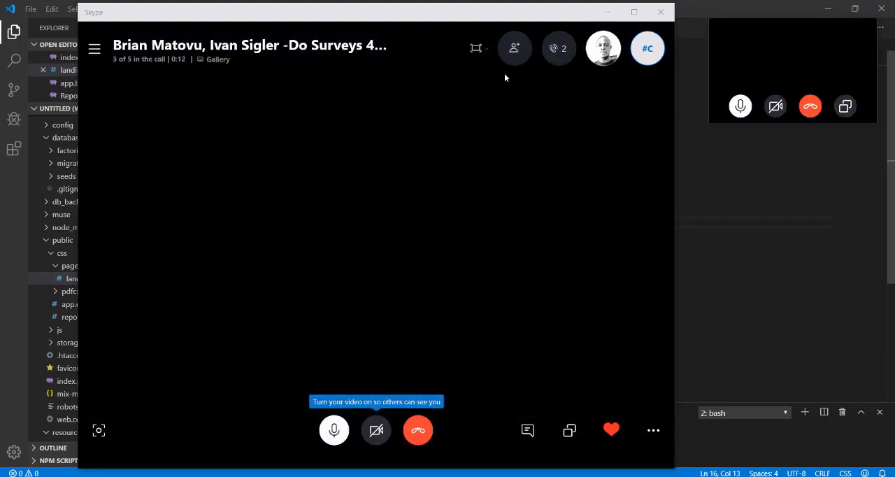
mouse_move(552, 234)
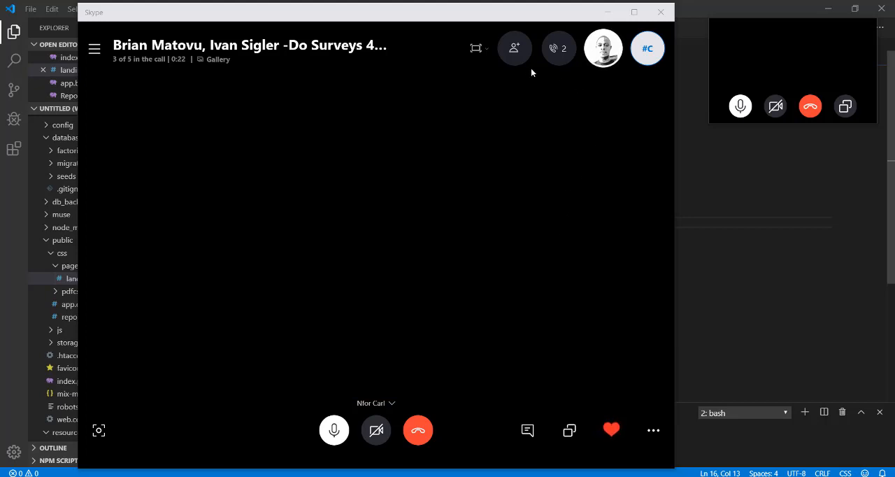
mouse_move(517, 107)
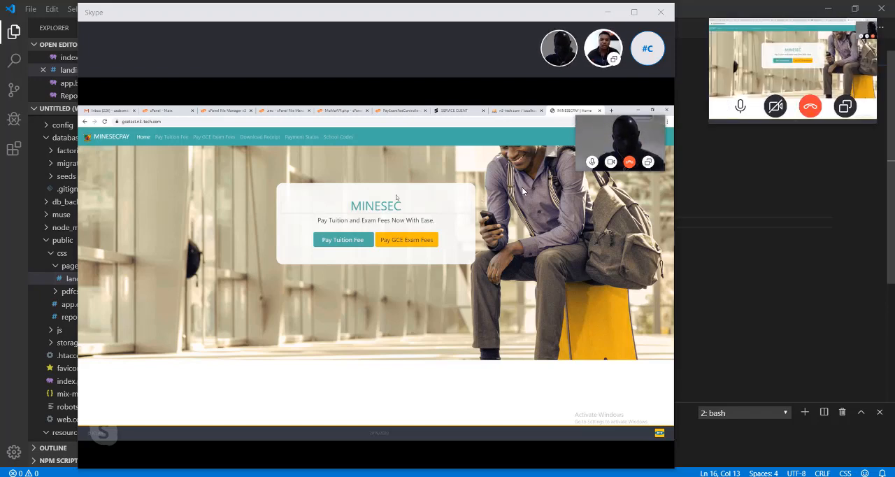
- Choose Pay GCE Exam Fees on the MINESECPAY home page
double_click(376, 205)
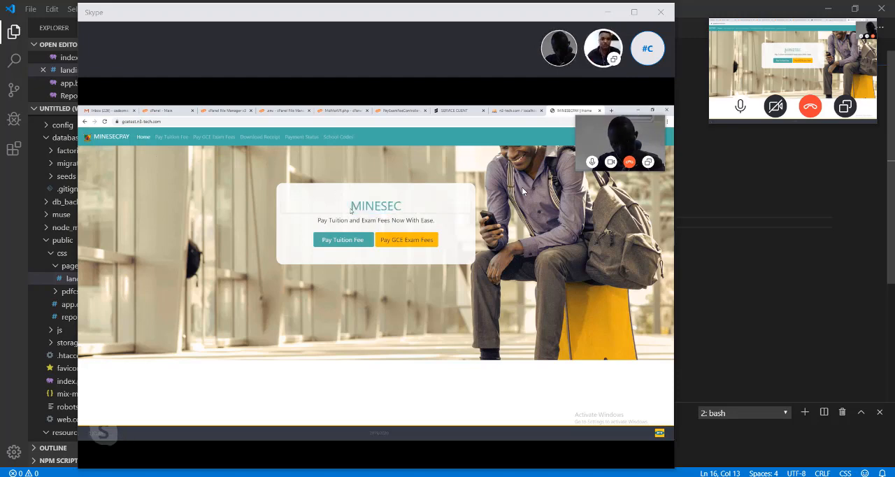
double_click(375, 205)
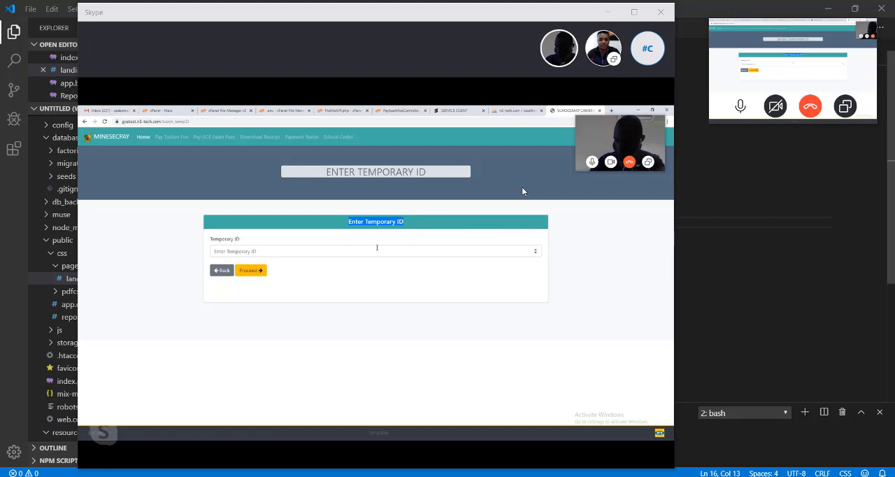
left_click(375, 251)
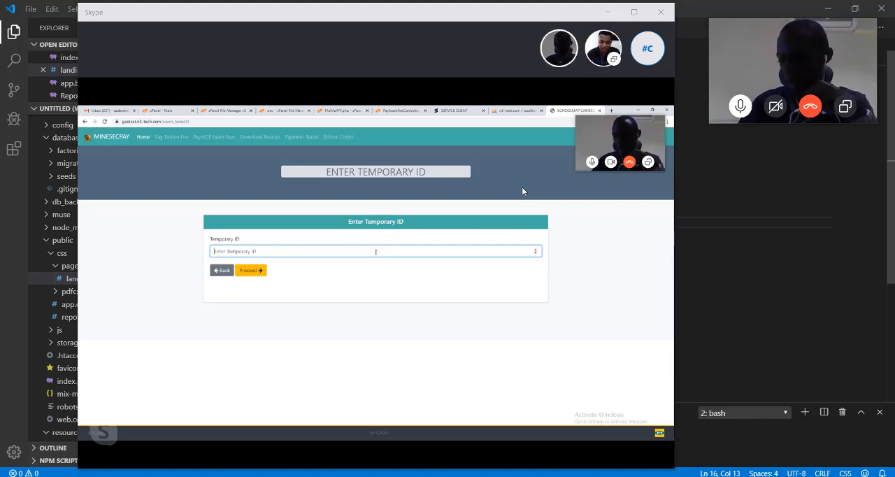
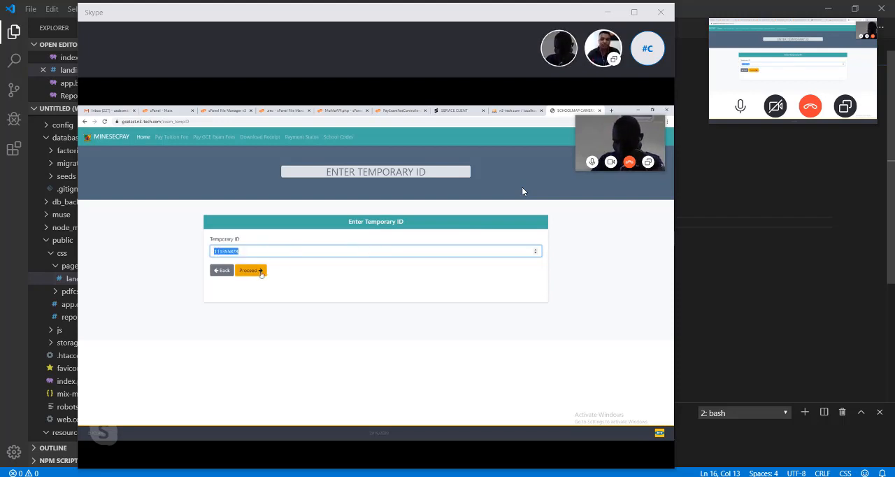
left_click(250, 271)
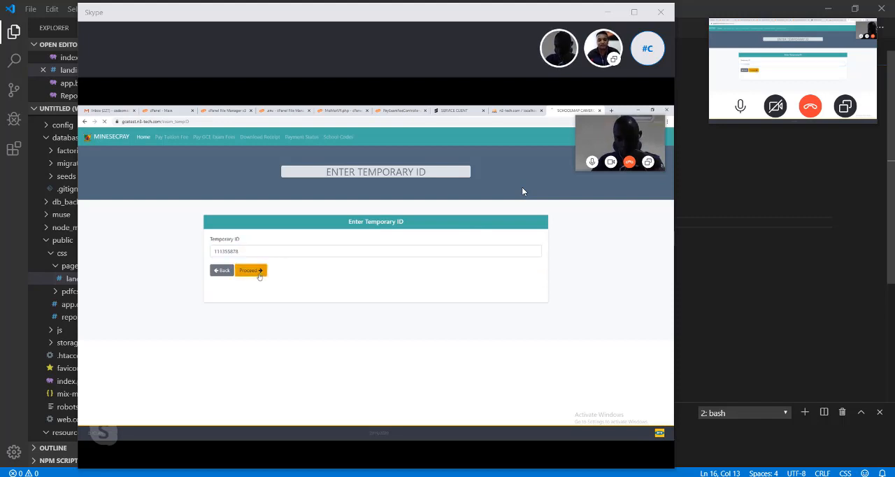
left_click(250, 271)
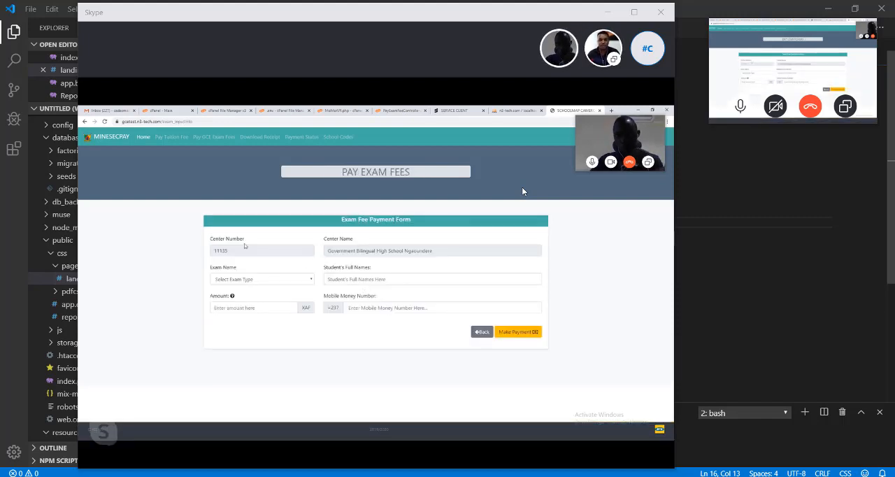
- Review the prefilled center, then submit G.C.E Ordinary Level fees of 75000 XAF
left_click(262, 250)
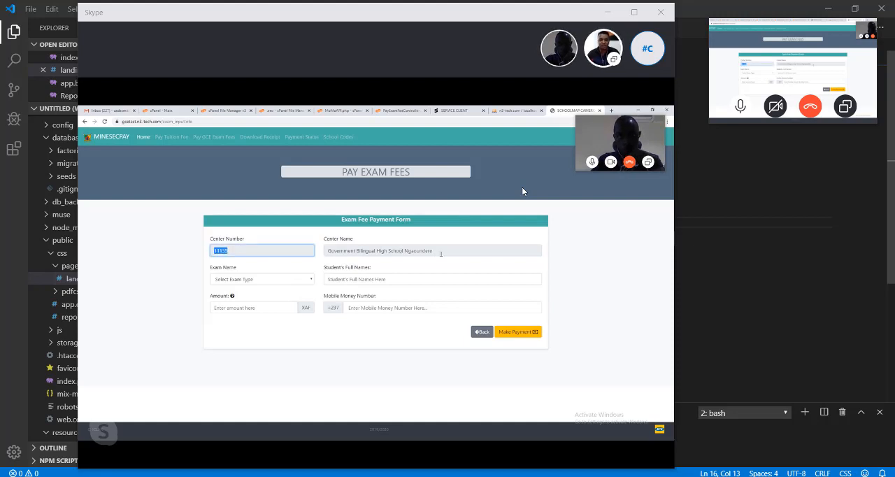
left_click(432, 251)
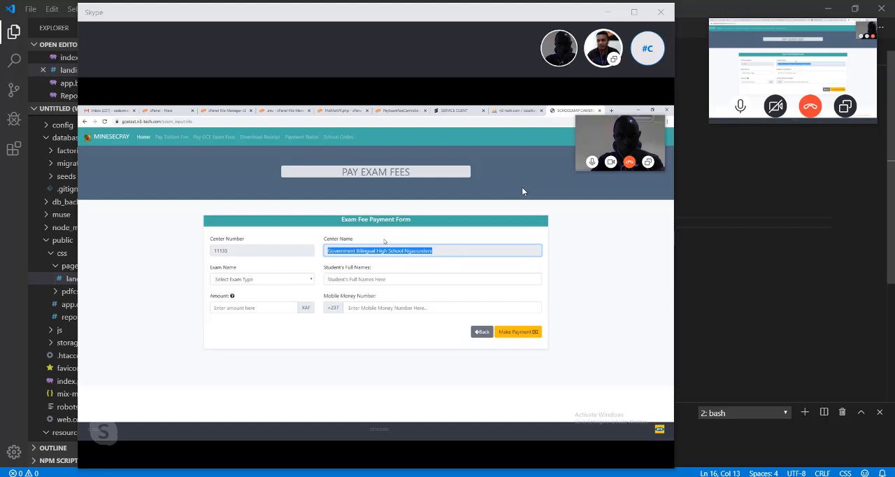
left_click(262, 278)
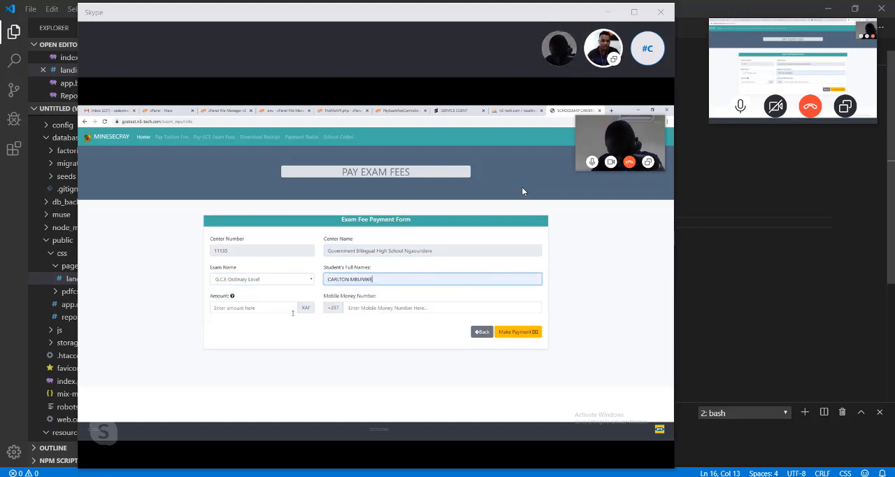
left_click(252, 307)
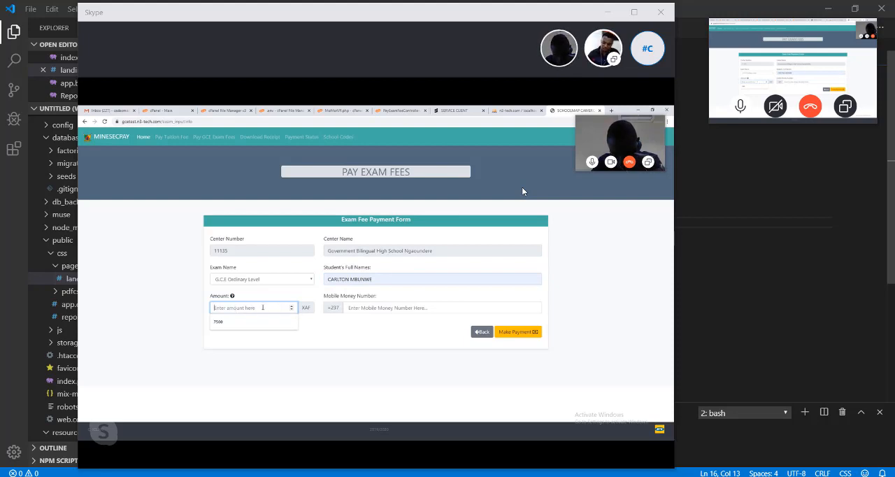
type("75000")
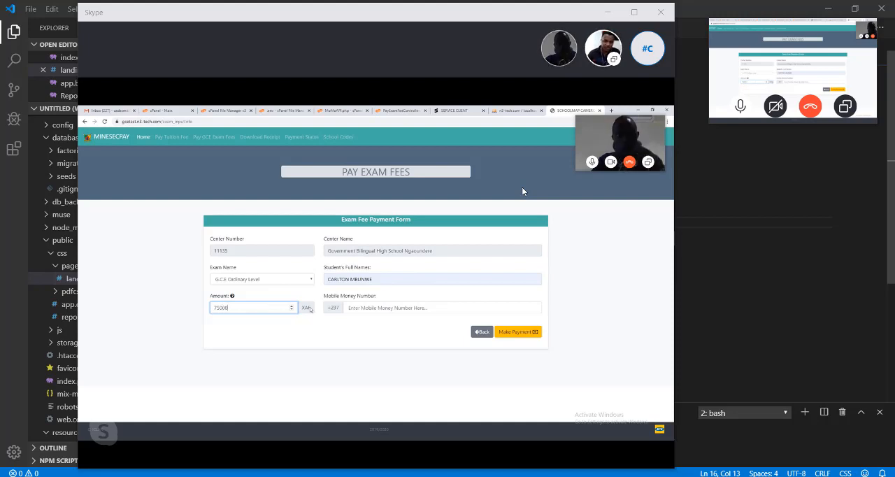
type("66")
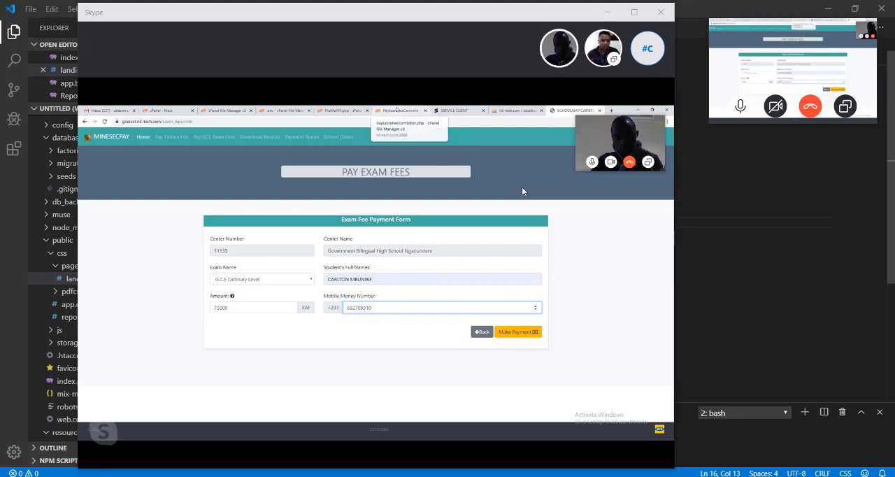
left_click(399, 111)
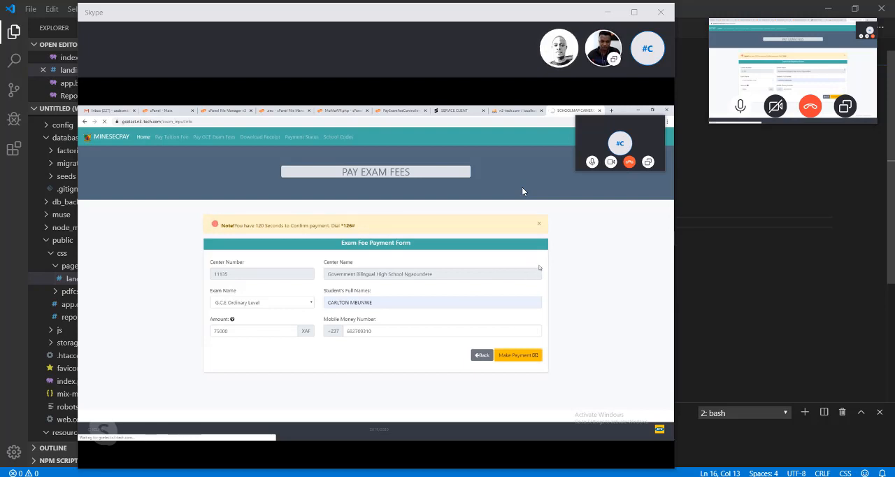
mouse_move(579, 252)
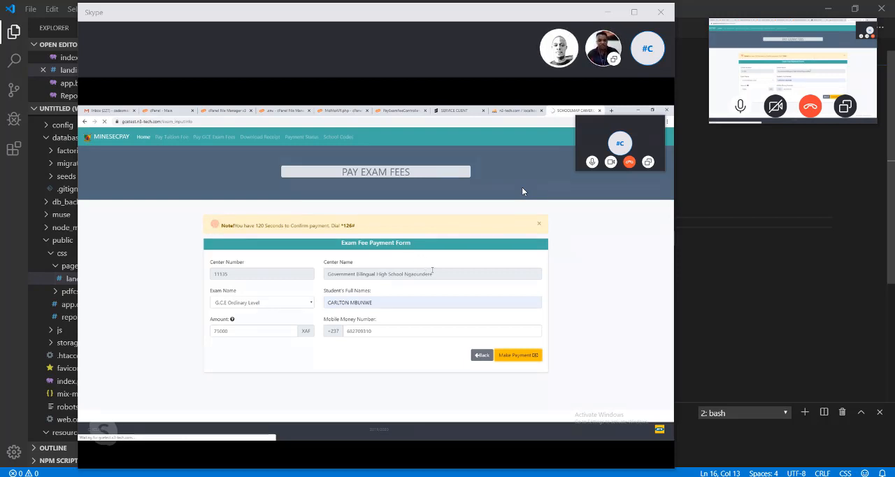
mouse_move(254, 243)
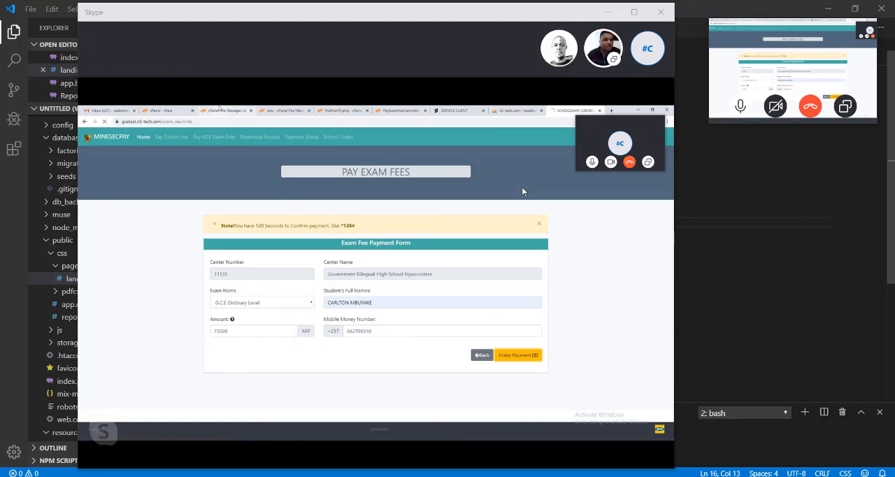
- Switch browser tabs back to MINESECPAY's pending payment page with the 120-second notice
left_click(225, 111)
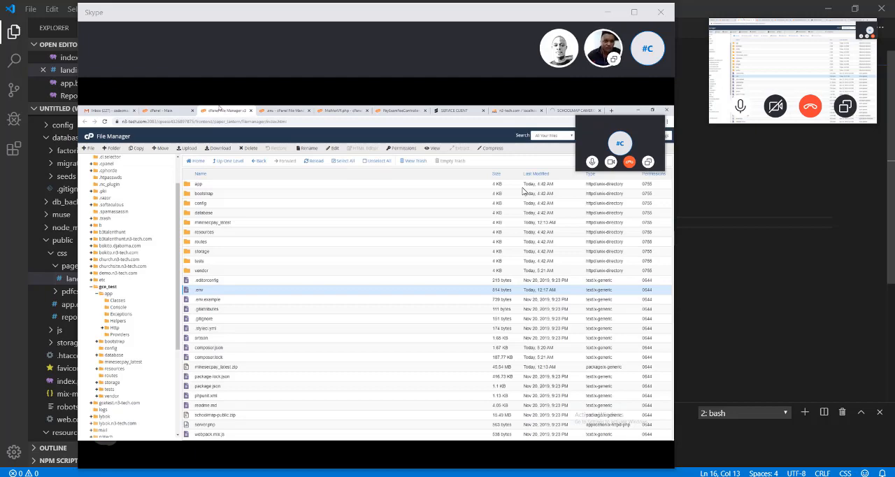
left_click(166, 111)
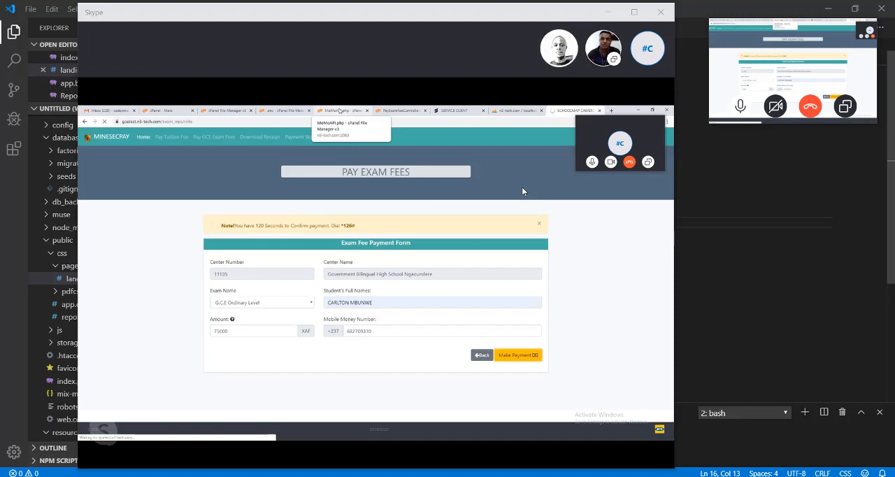
- Show MoMoAPI.php and scroll through the getToken and requestPayment functions
left_click(343, 110)
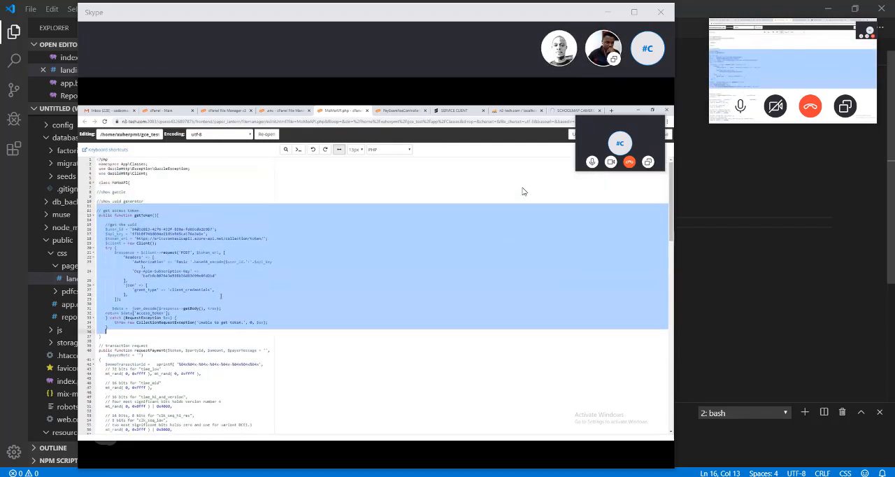
scroll("down", 3)
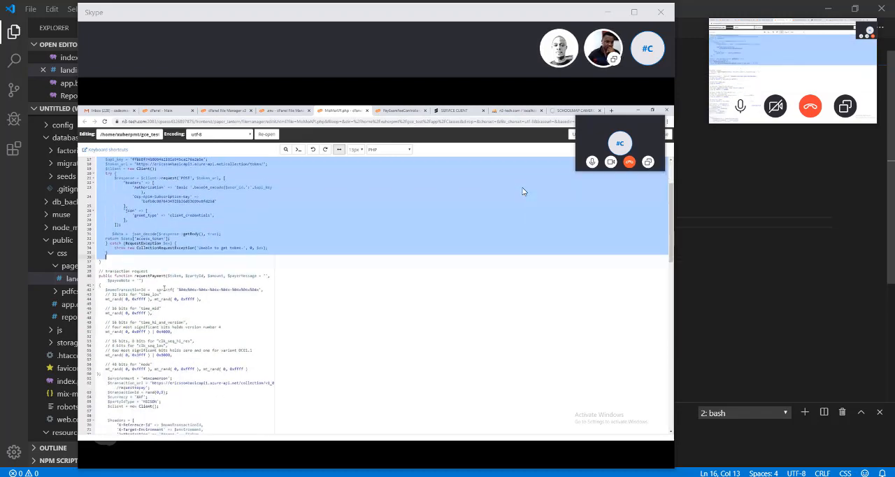
scroll("down", 3)
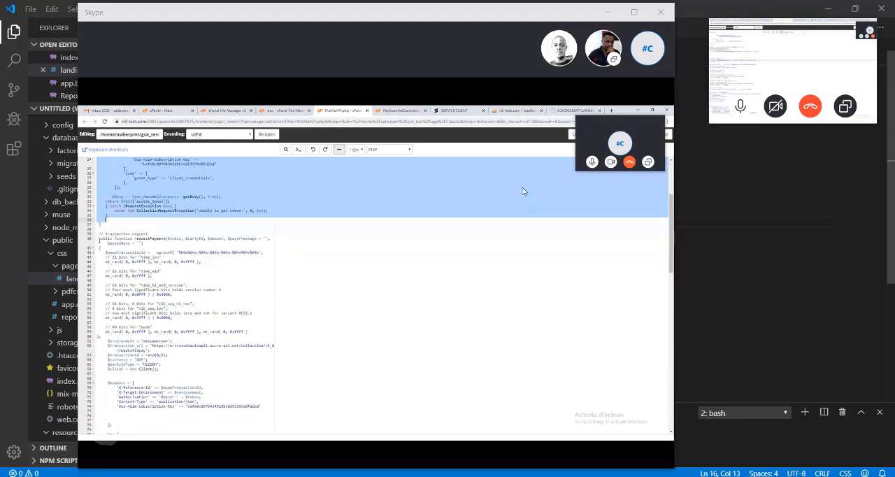
scroll("down", 3)
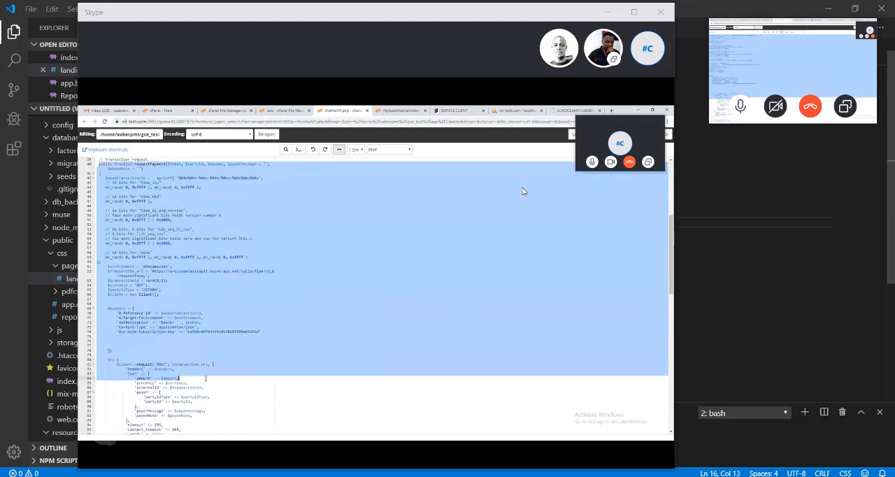
scroll("down", 3)
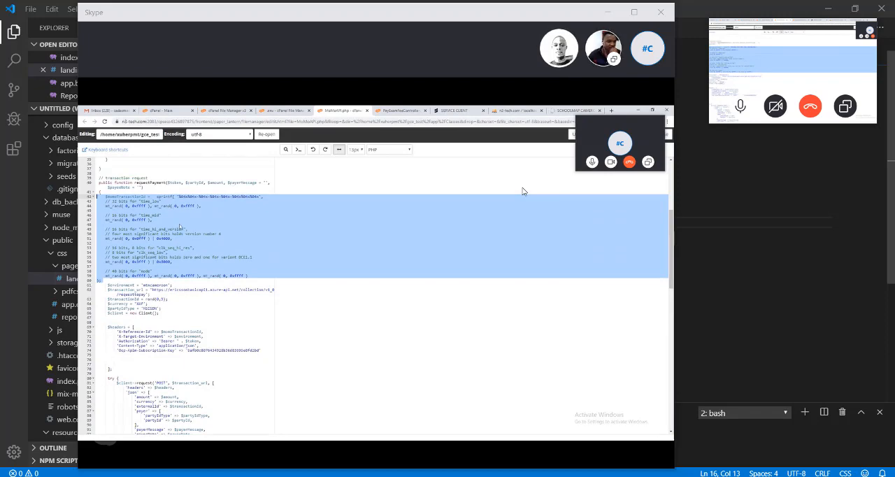
scroll("down", 3)
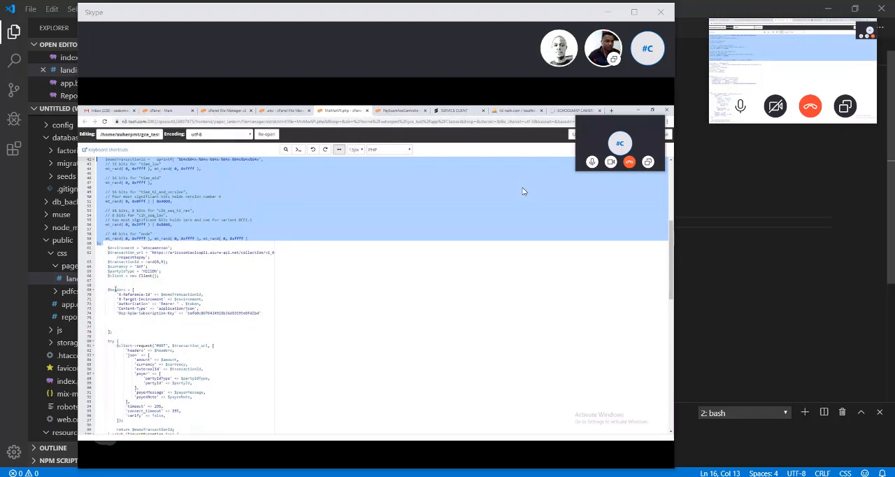
scroll("down", 3)
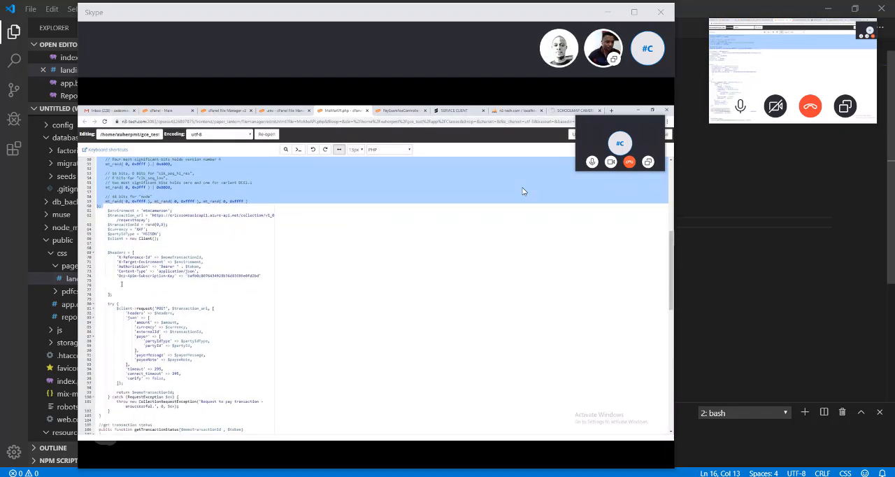
scroll("down", 3)
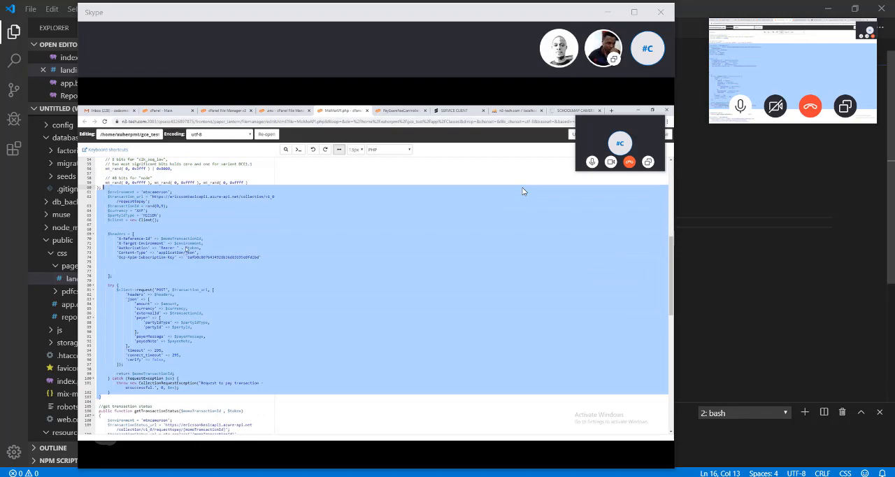
- Continue through getTransactionStatus, getAccountBalance and isActive in MoMoAPI.php
left_click(210, 275)
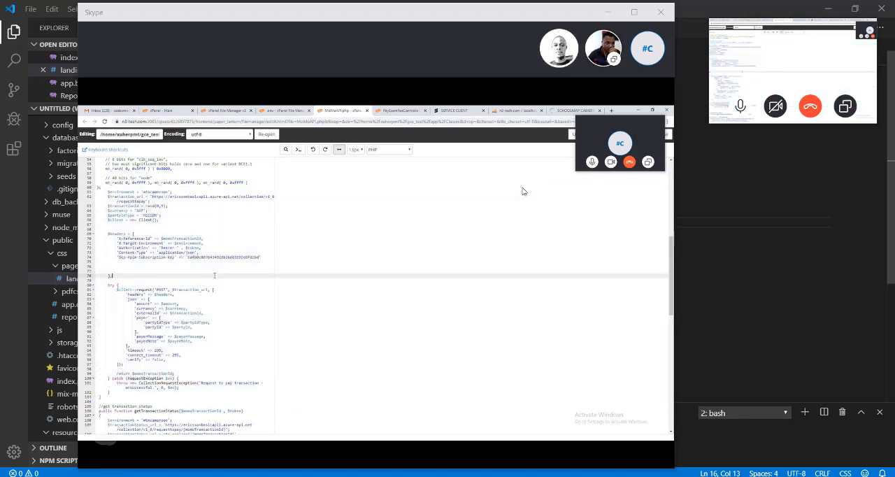
scroll("down", 3)
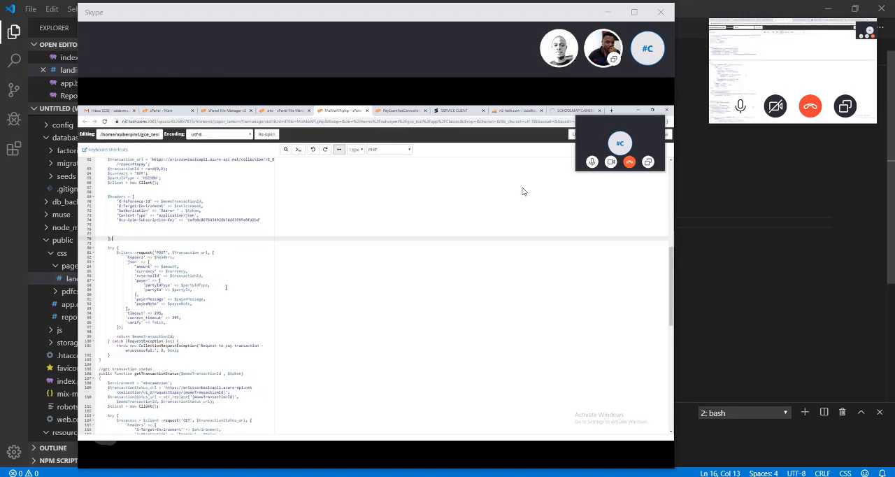
scroll("down", 3)
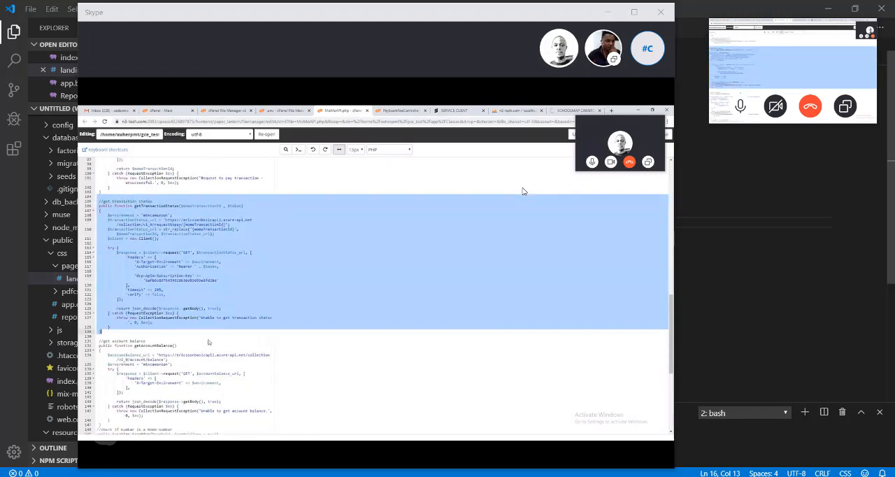
scroll("down", 3)
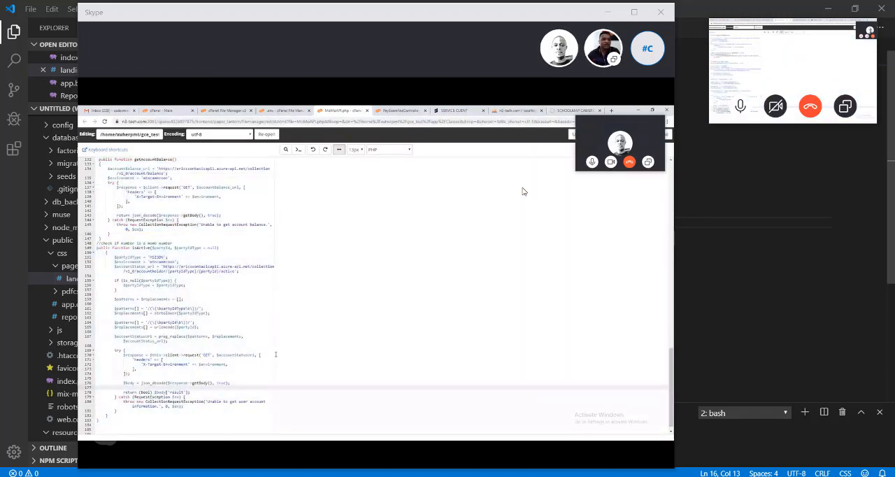
scroll("down", 3)
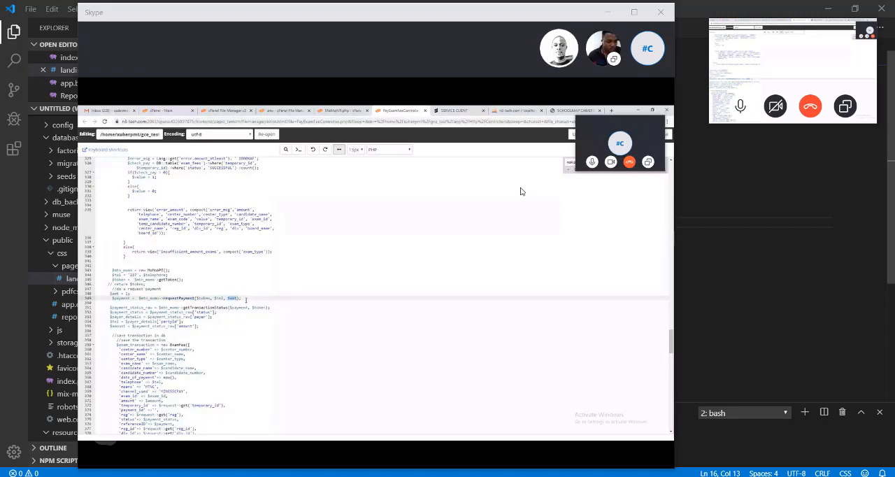
- Scroll PayExamFeeController.php to the requestPayment call
scroll("down", 3)
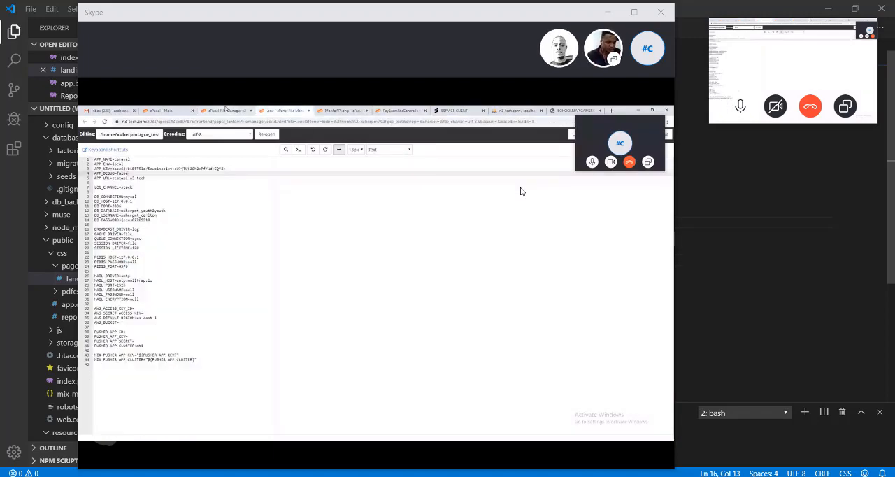
- Open web.php from the routes folder in cPanel File Manager
left_click(223, 110)
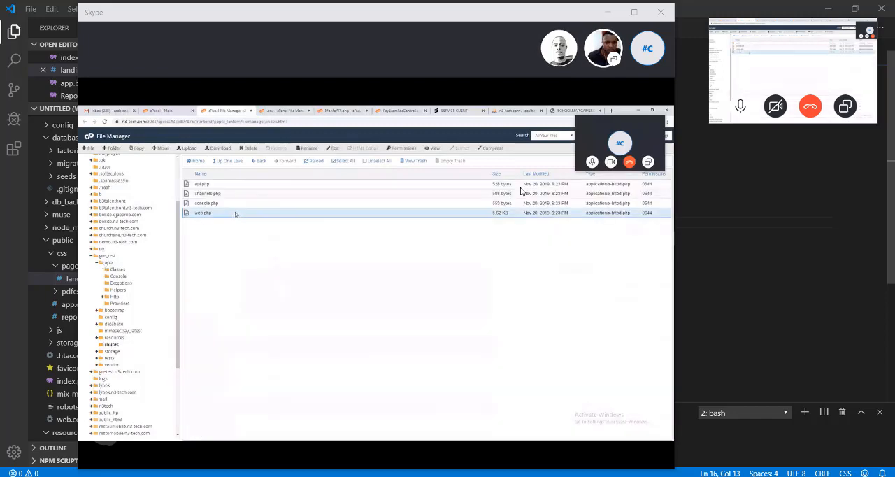
double_click(202, 212)
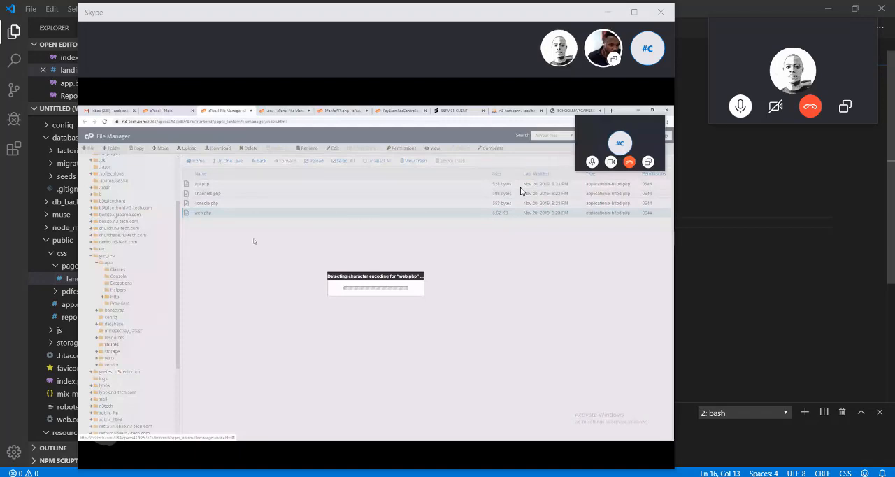
double_click(202, 212)
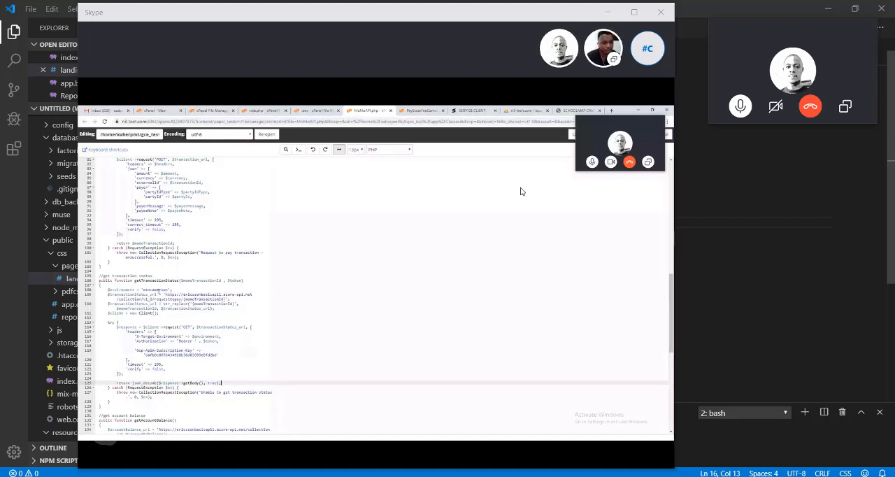
double_click(201, 280)
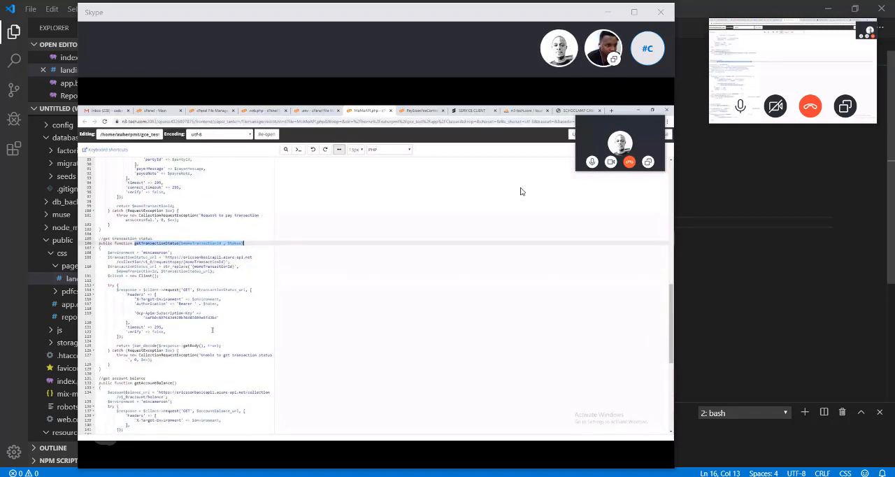
double_click(201, 243)
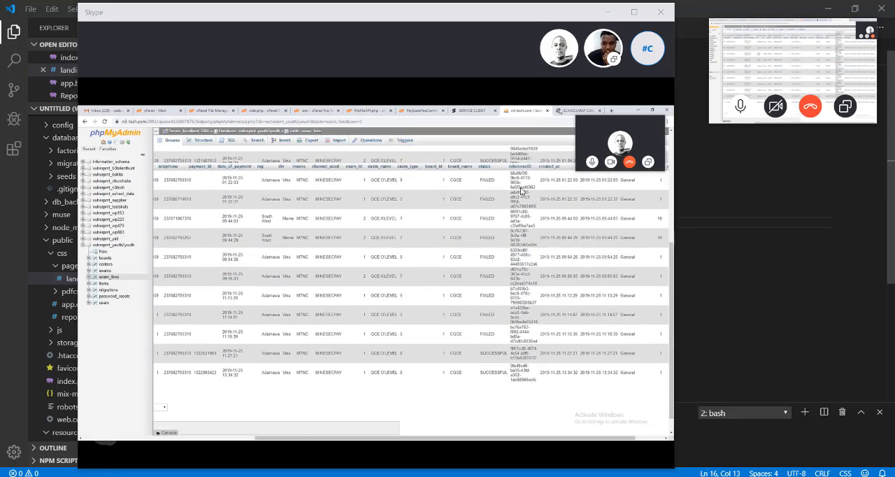
- Switch to the MINESECPAY Download Receipt tab for the 1 XAF O/Level payment
left_click(573, 109)
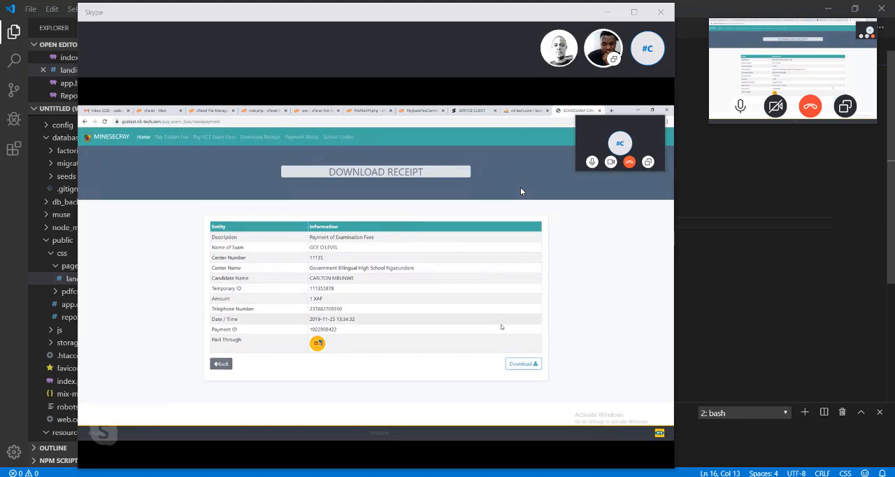
- Download the candidate's receipt PDF, then switch to PayExamFeeController.php
left_click(524, 364)
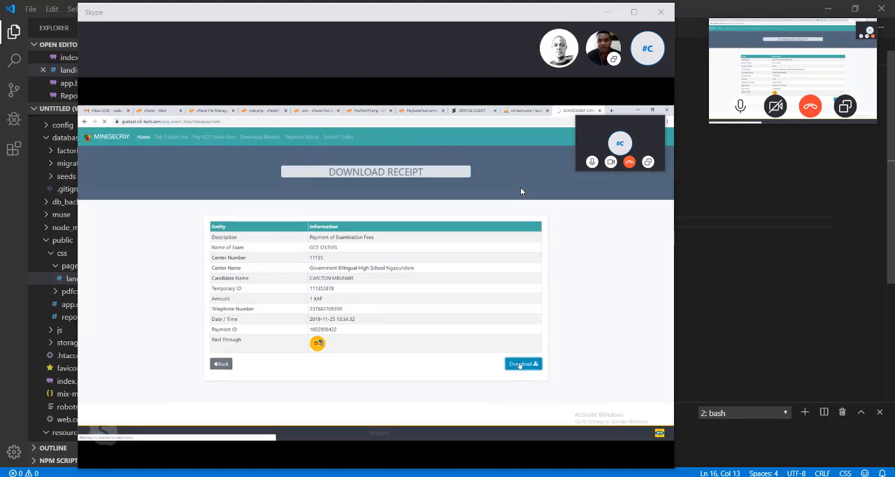
left_click(523, 363)
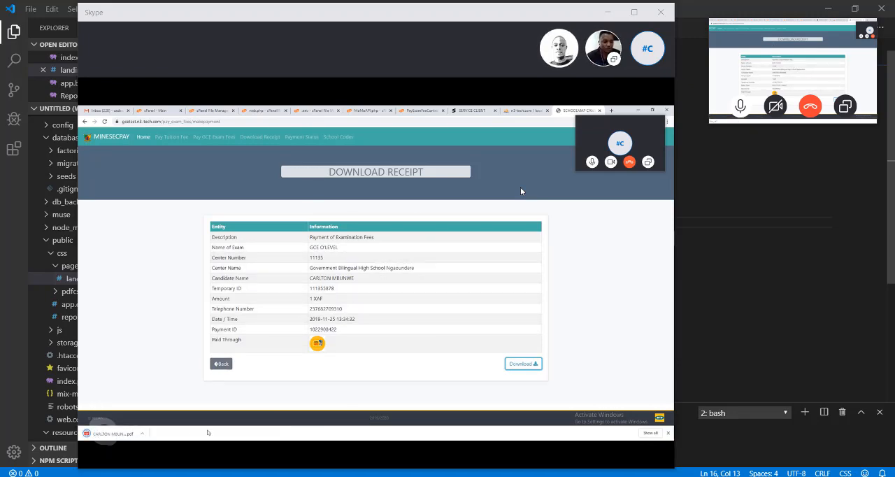
left_click(523, 363)
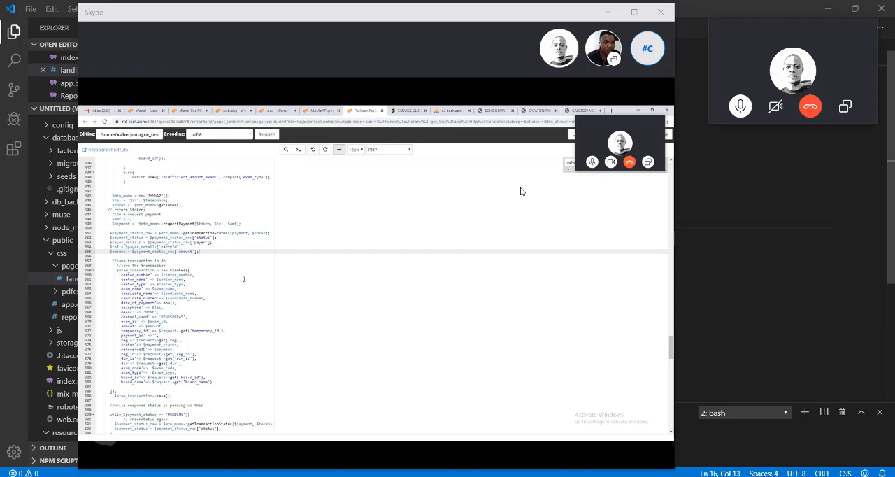
- Scroll through PayExamFeeController.php's transaction saving and payment status handling
scroll("down", 3)
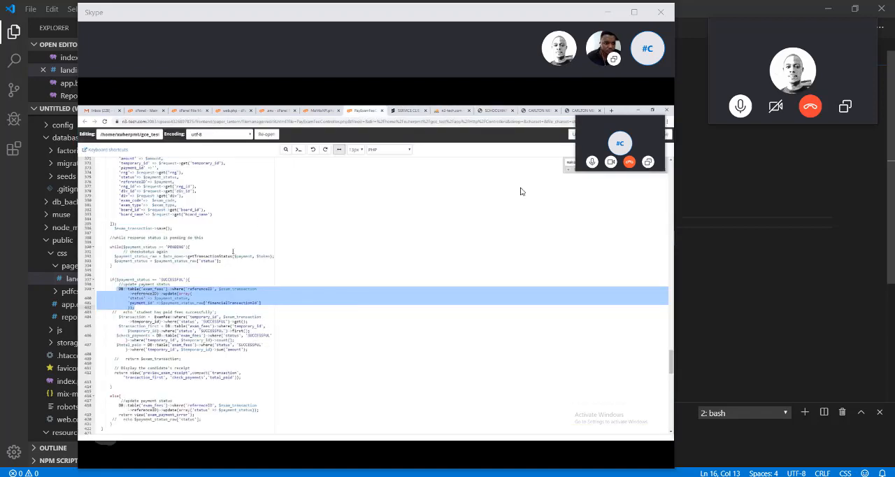
scroll("down", 3)
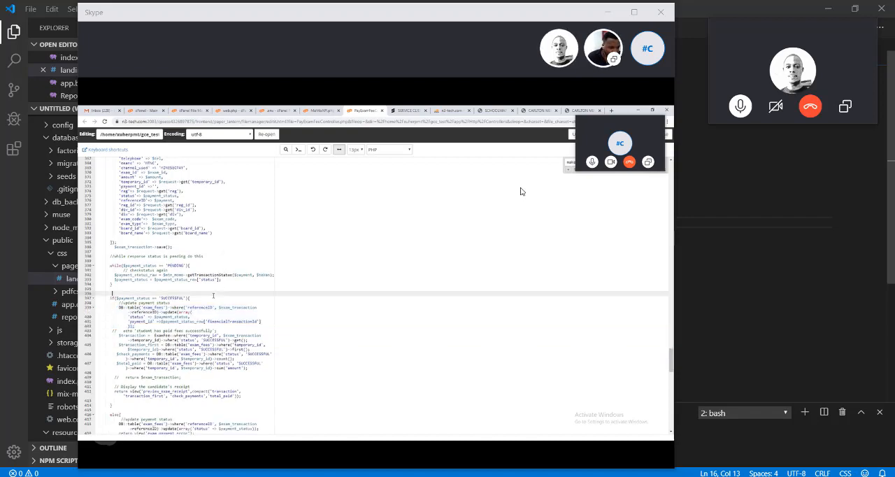
scroll("down", 3)
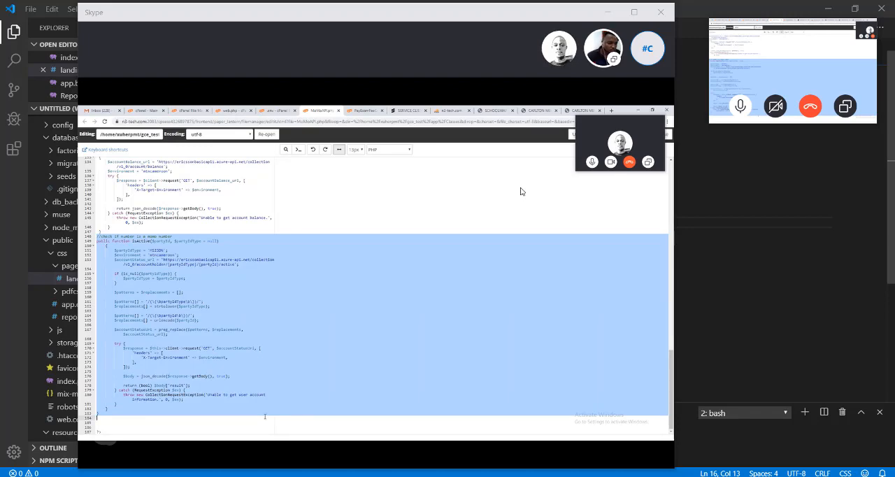
- Scroll MoMoAPI.php to getAccountBalance, highlight its name, then return to PayExamFeeController.php
left_click(279, 416)
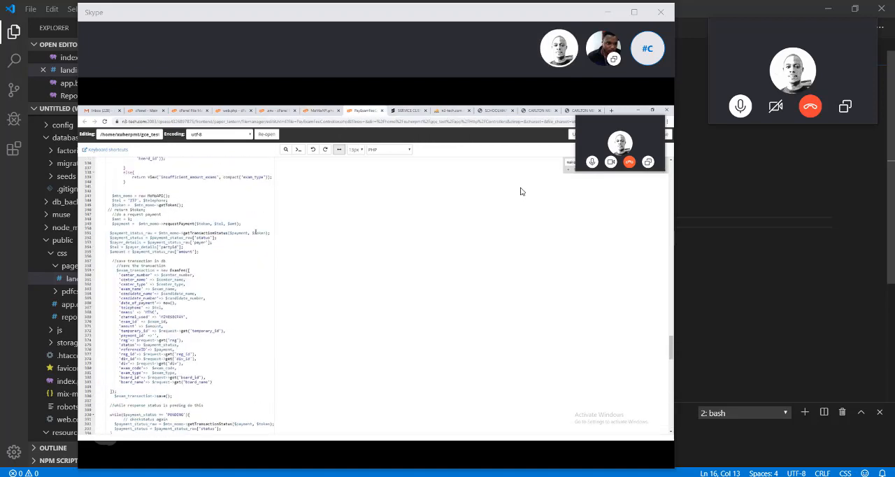
scroll("down", 3)
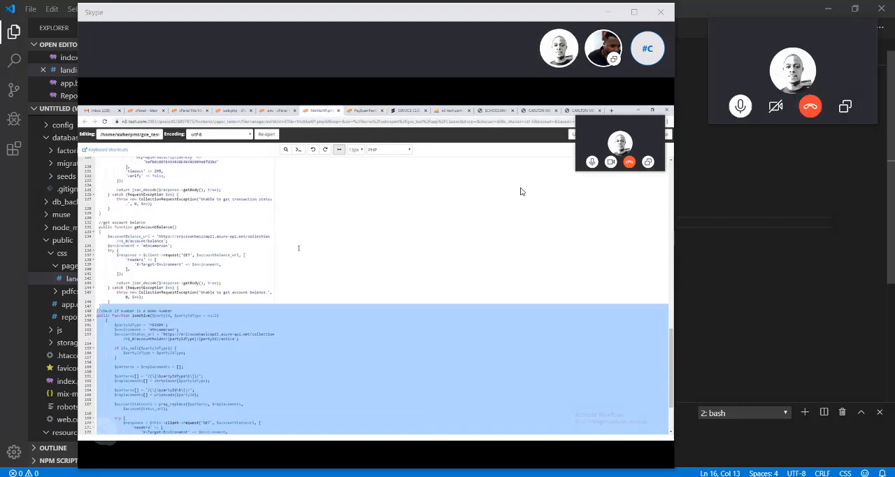
scroll("down", 3)
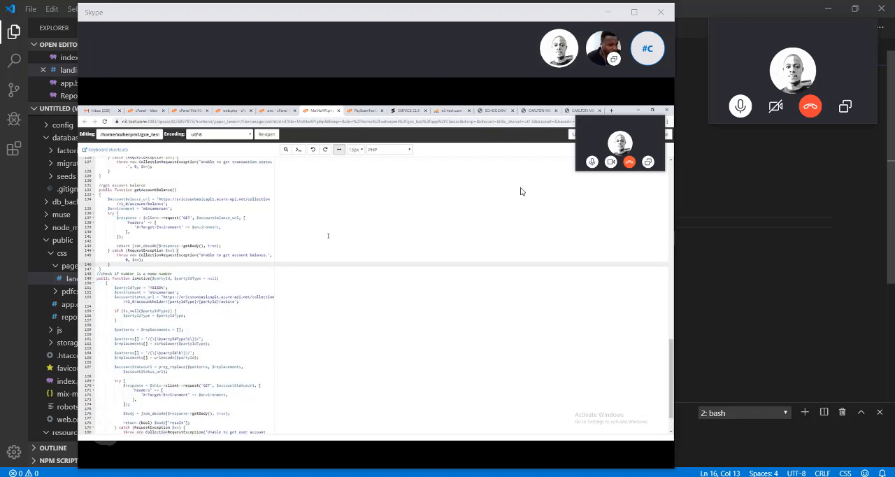
scroll("down", 3)
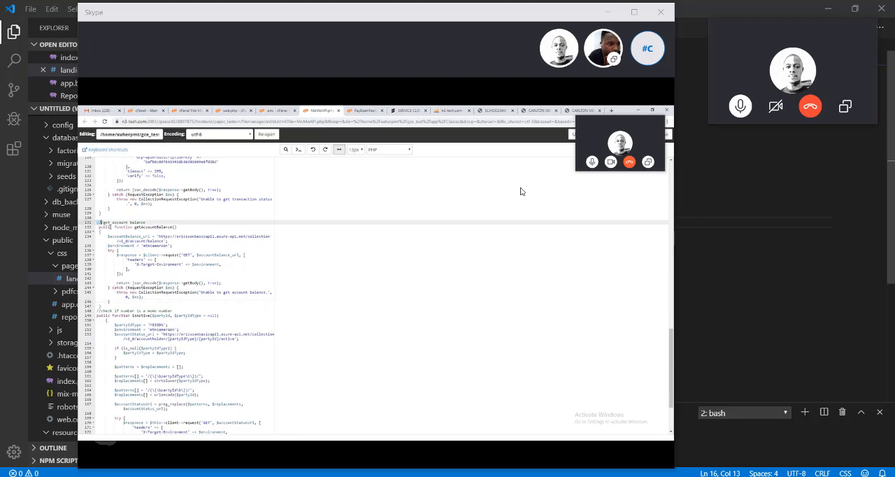
left_click_drag(102, 223, 109, 304)
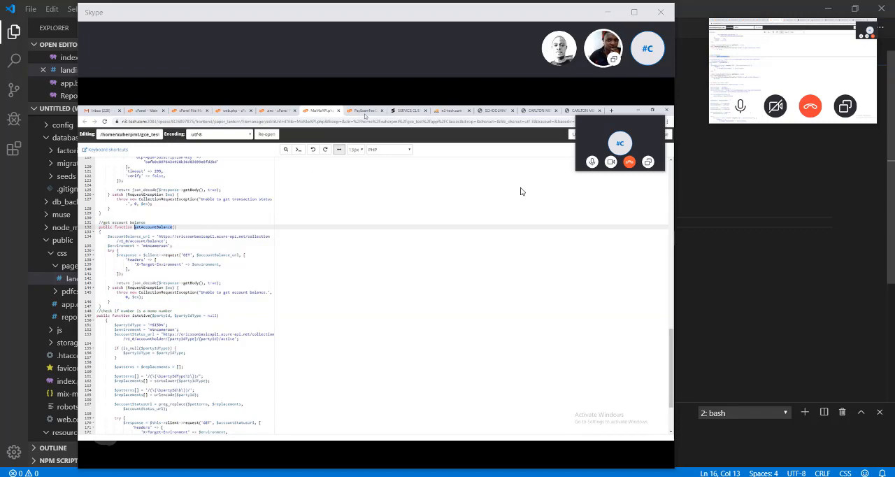
left_click(364, 110)
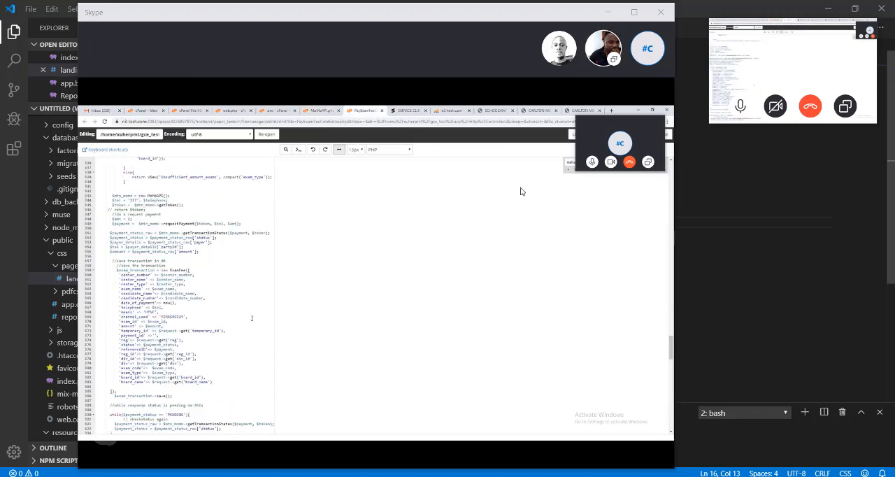
- Review PayExamFeeController's exam amount checks, then bring back MoMoAPI.php's account balance function
scroll("down", 3)
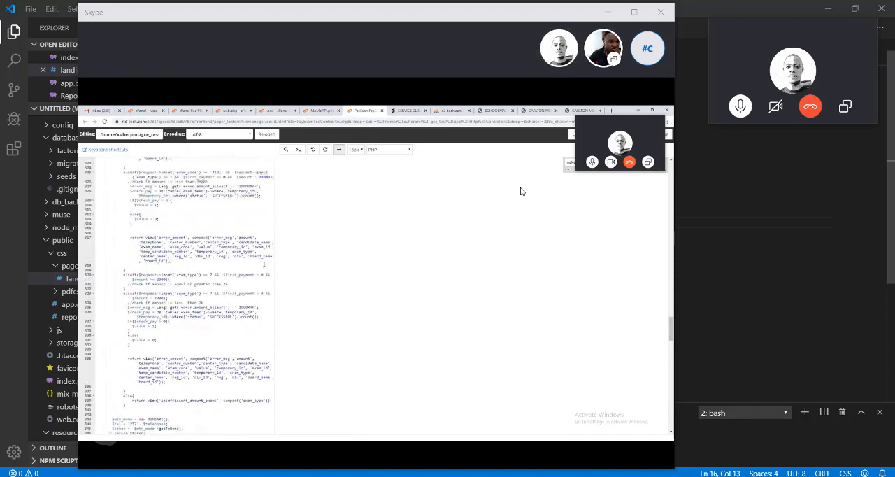
left_click(318, 111)
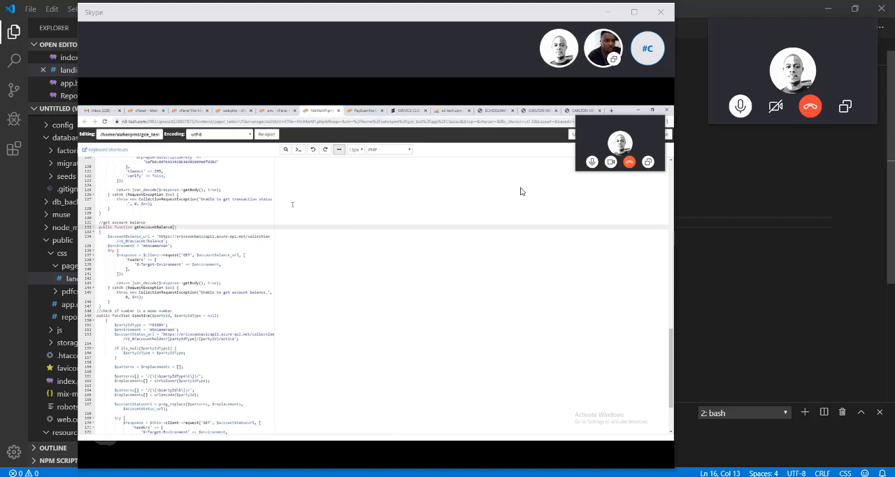
- Scroll through MoMoAPI.php's payment class code down to the token function
scroll("down", 3)
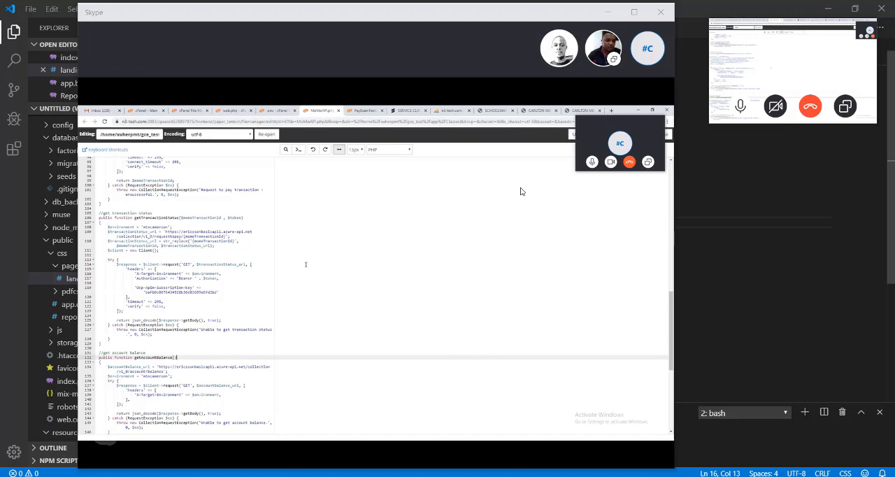
scroll("down", 3)
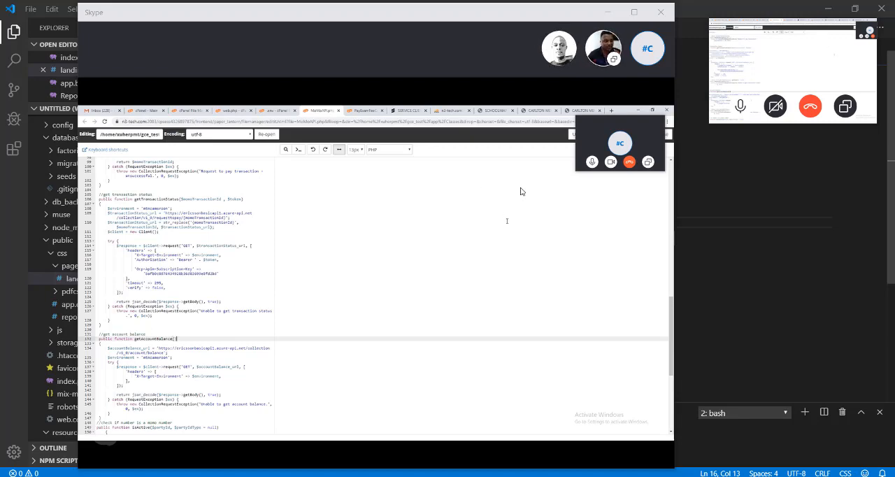
mouse_move(409, 276)
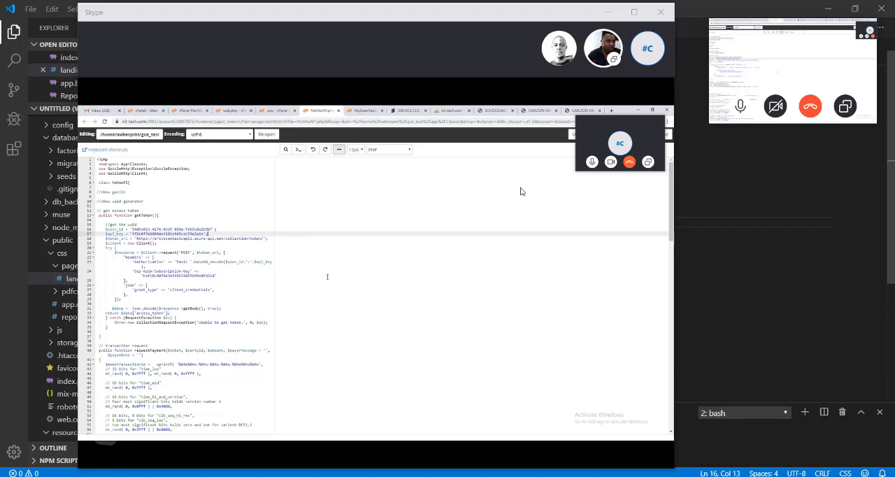
scroll("down", 3)
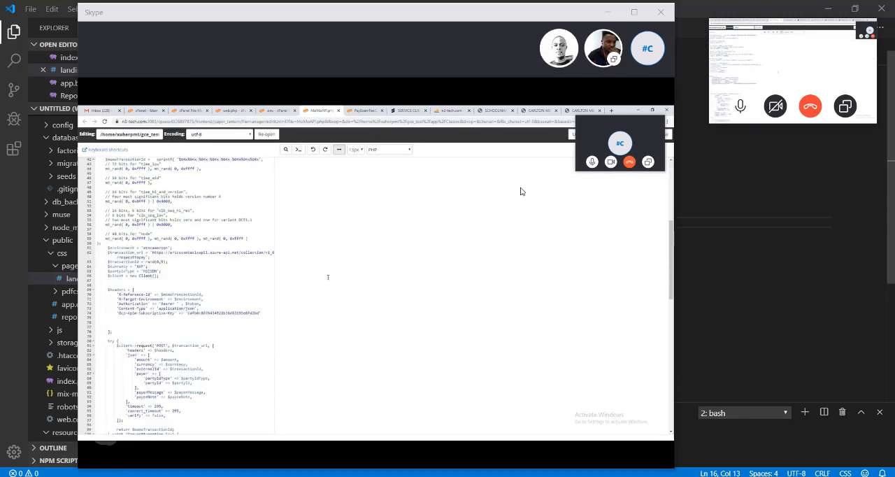
scroll("down", 3)
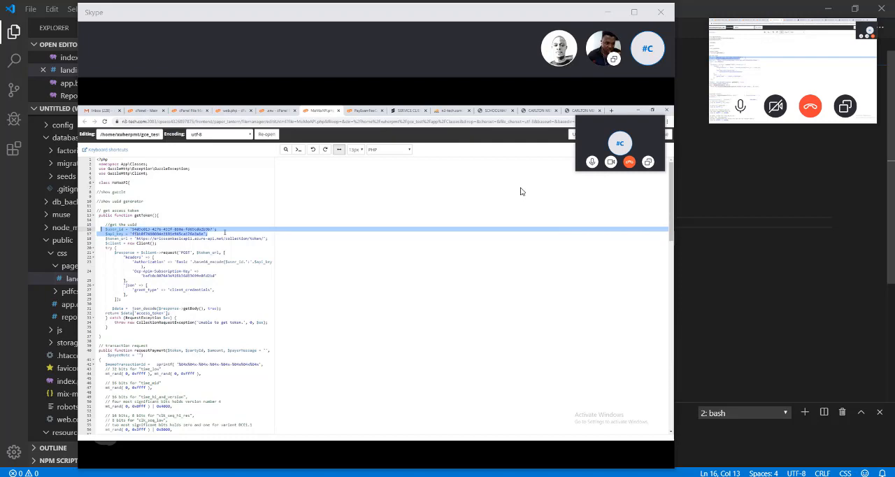
scroll("down", 3)
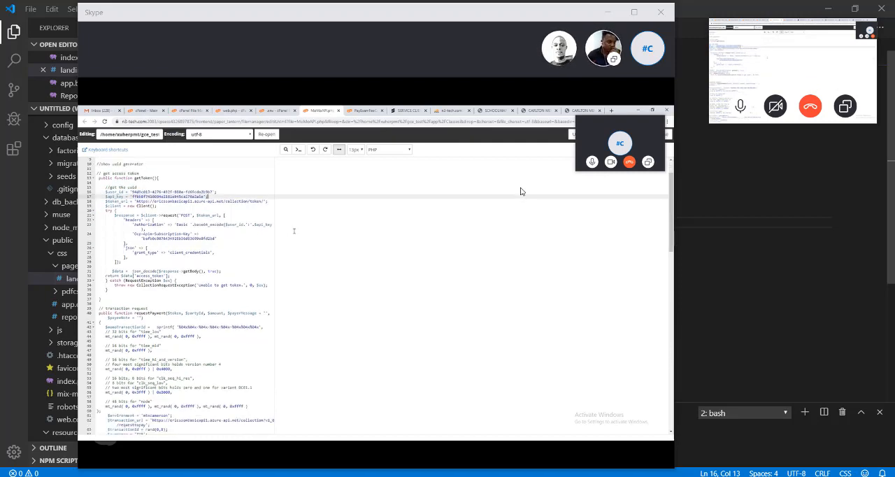
scroll("down", 3)
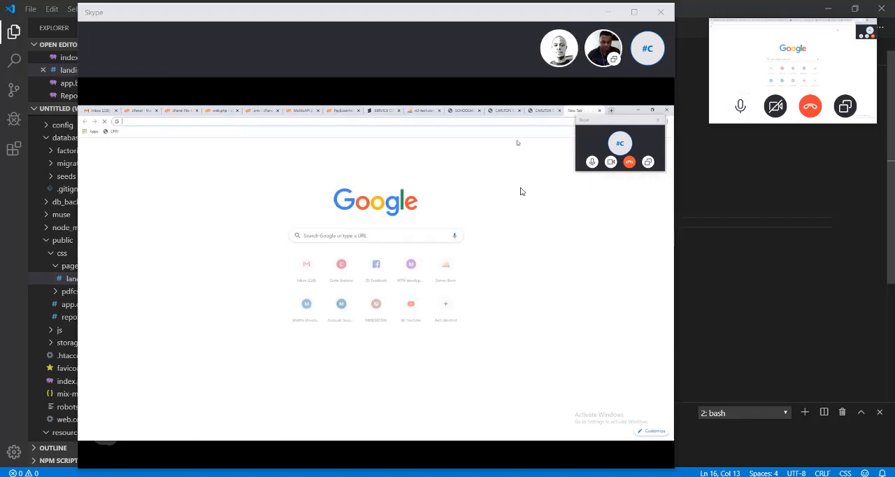
- Load momoapi.mtn.com and sign in to the MTN MoMo developer portal
type("momoapi.mtn.com")
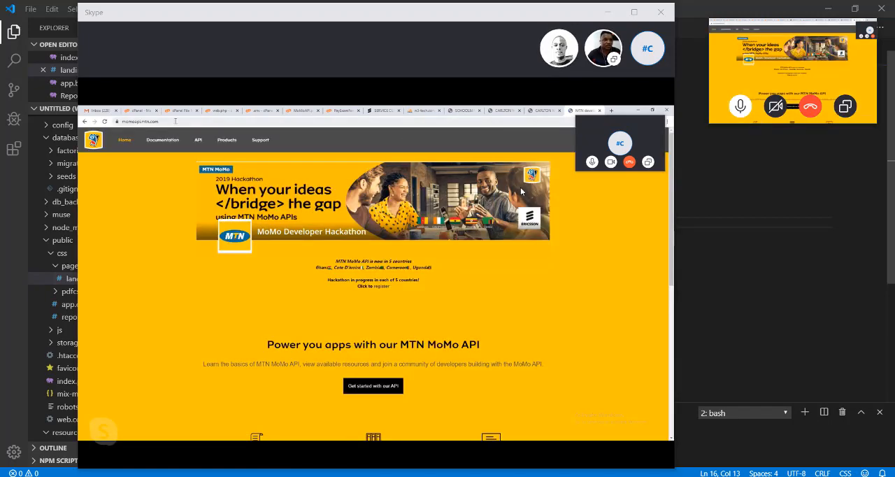
left_click(140, 121)
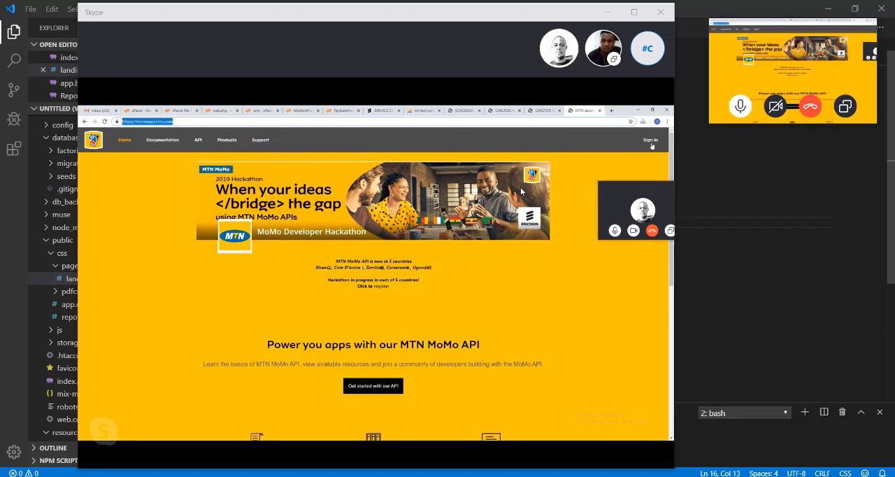
left_click(650, 140)
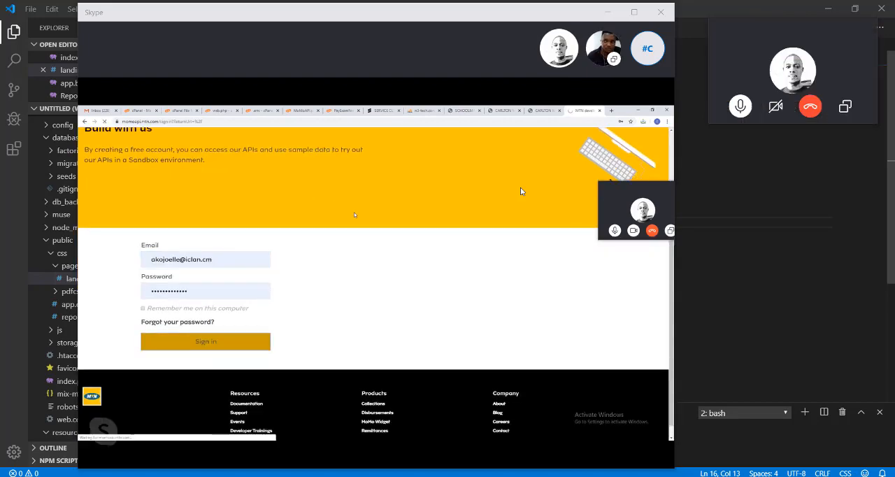
left_click(206, 342)
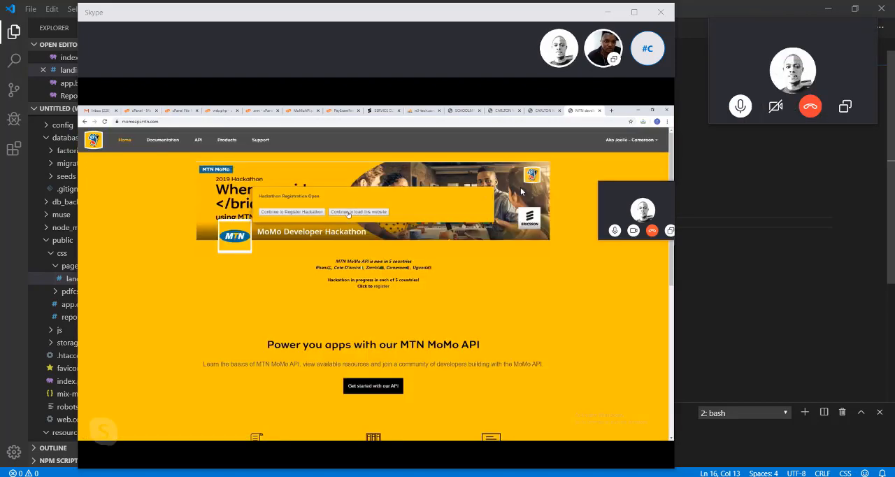
- Skip the hackathon prompt to view Collection requesttopay POST docs, then return to MoMoAPI.php
left_click(358, 211)
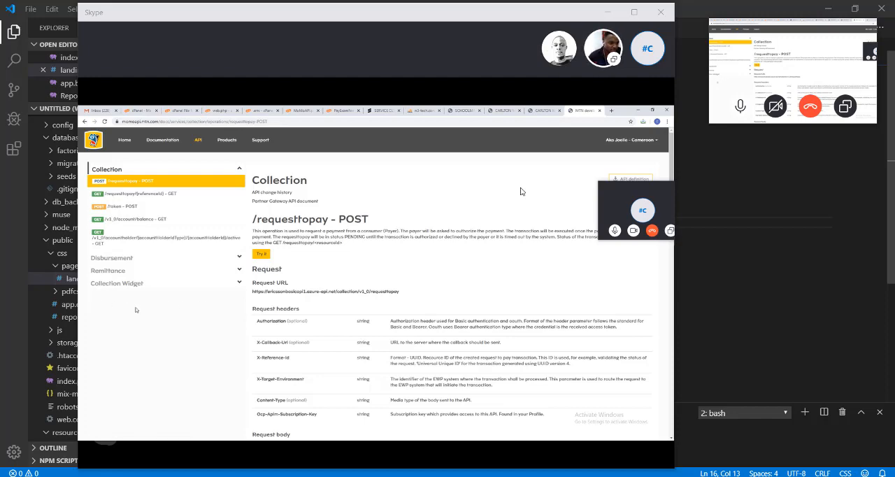
mouse_move(225, 302)
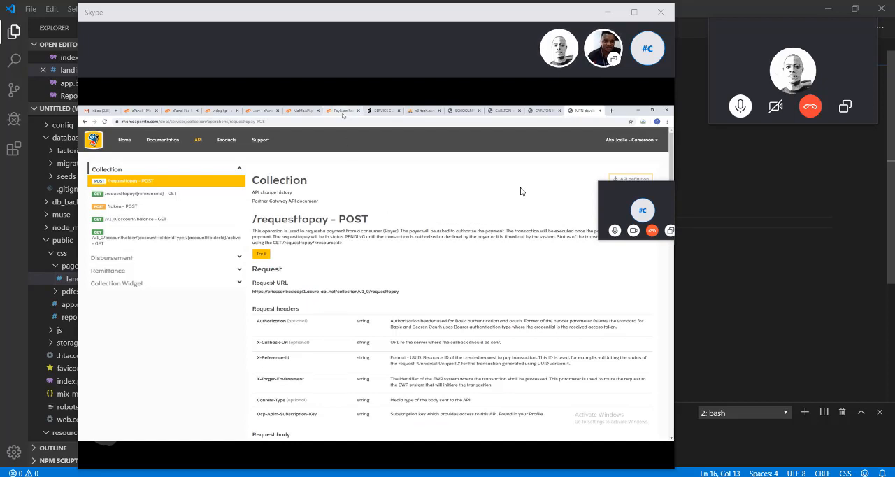
left_click(342, 110)
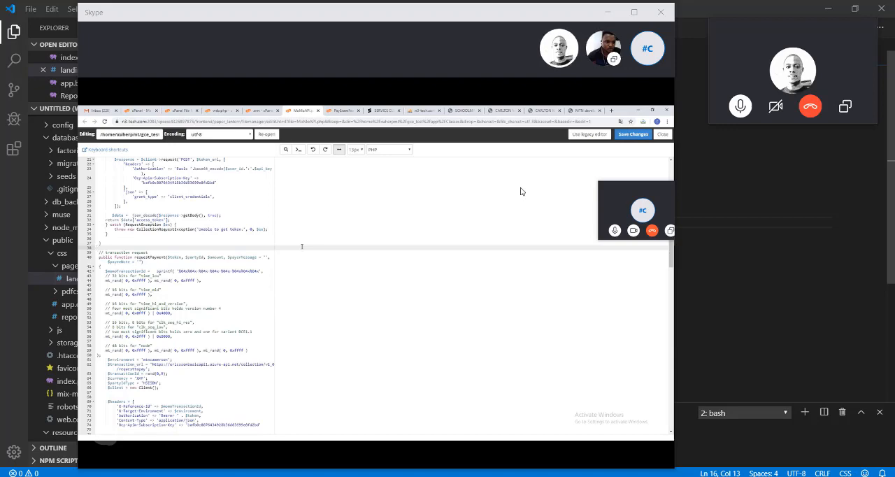
scroll("down", 3)
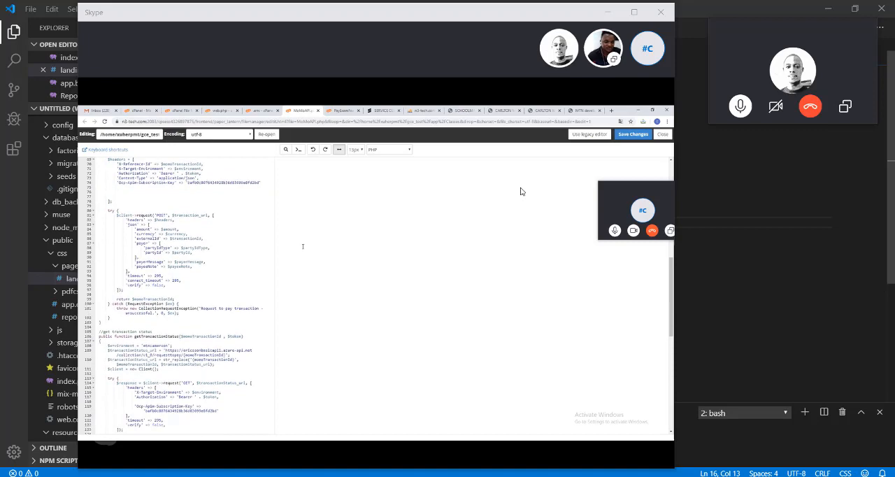
scroll("down", 3)
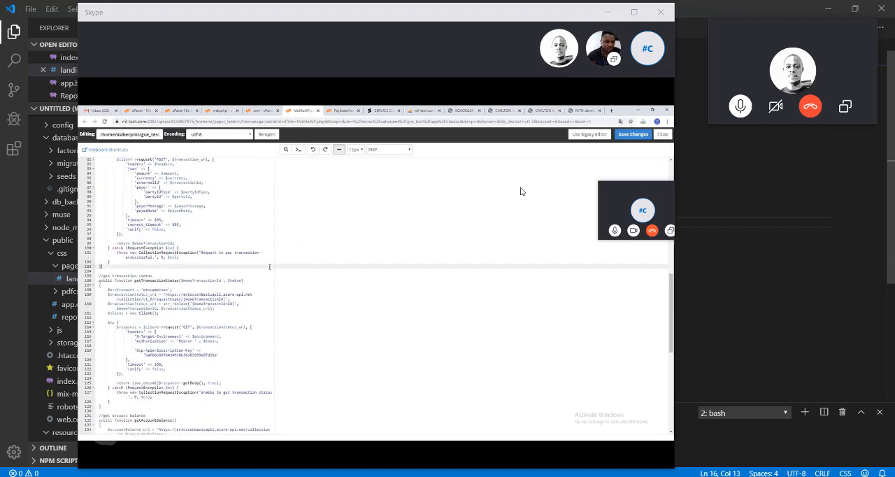
scroll("down", 3)
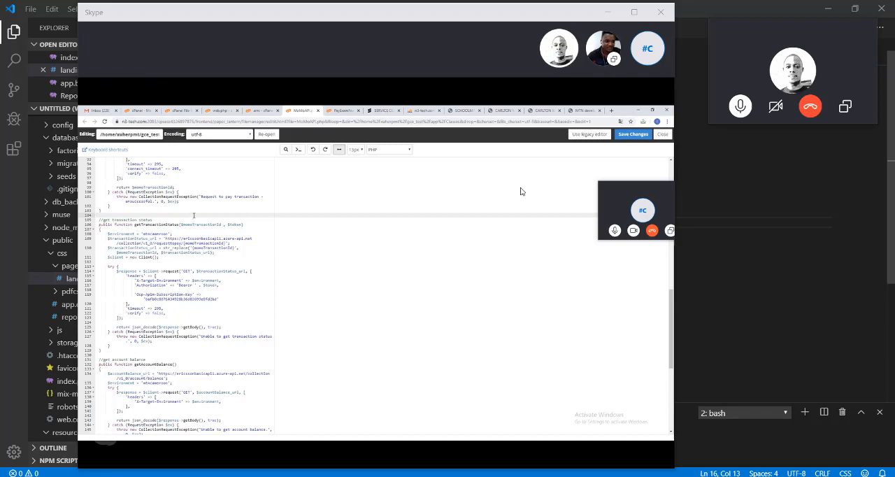
left_click_drag(99, 225, 272, 336)
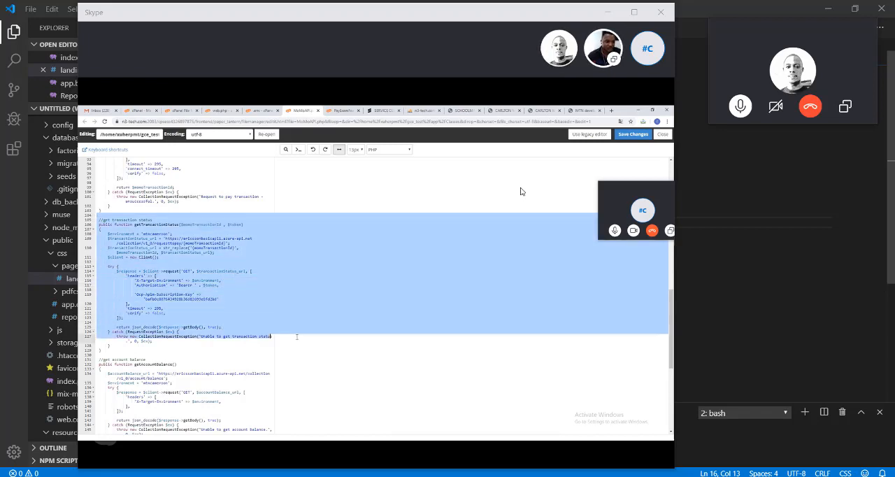
scroll("down", 3)
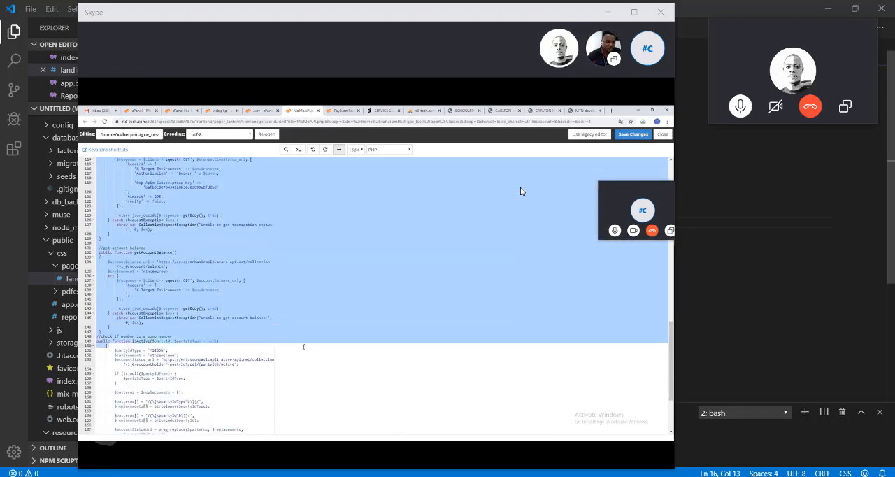